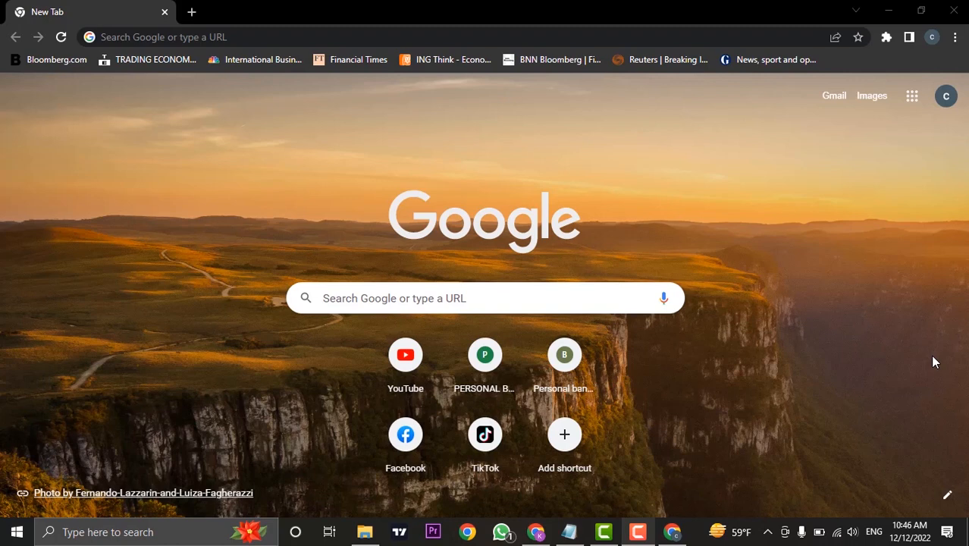
mouse_move(240, 174)
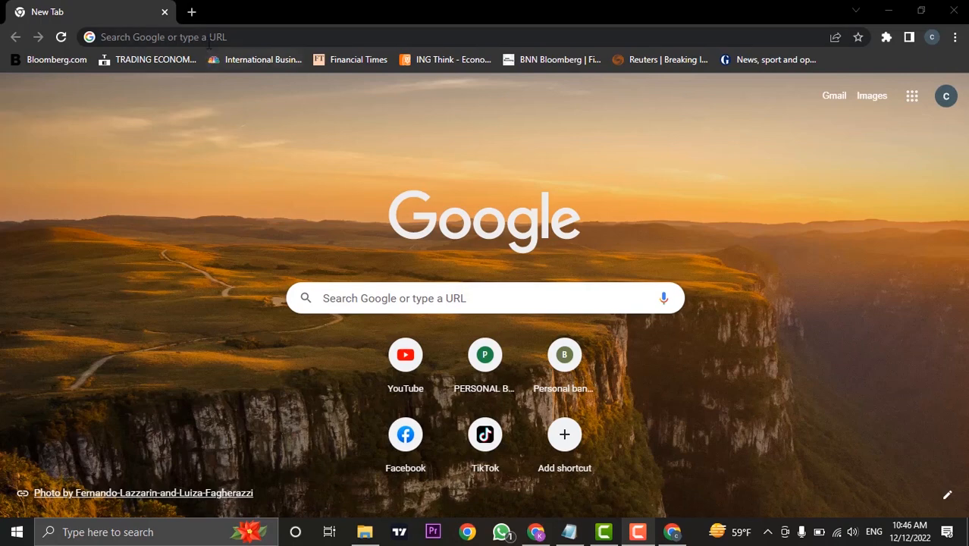
Go to openai.com from the Chrome address bar
text(openai.com)
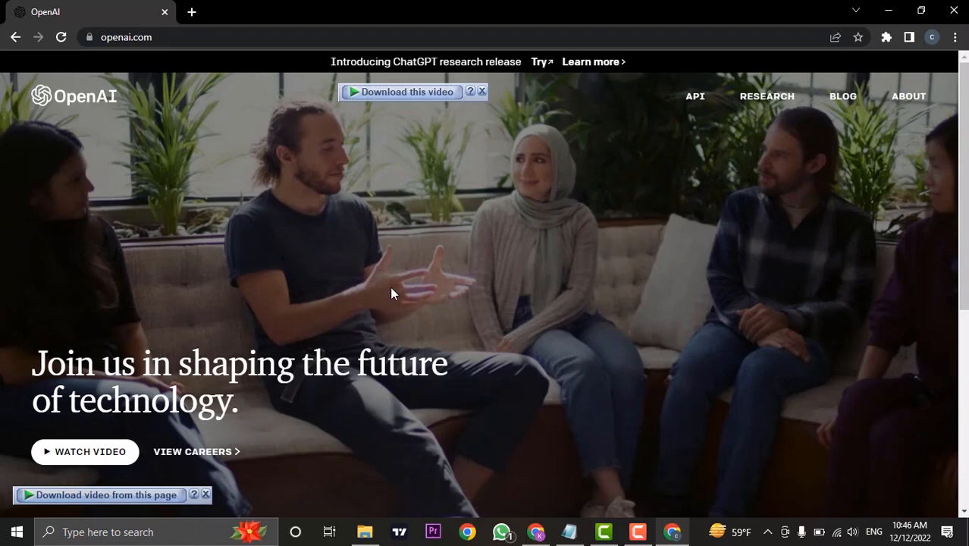
Reach the ChatGPT announcement post from the site footer and launch Try ChatGPT from it
scroll(down, 3)
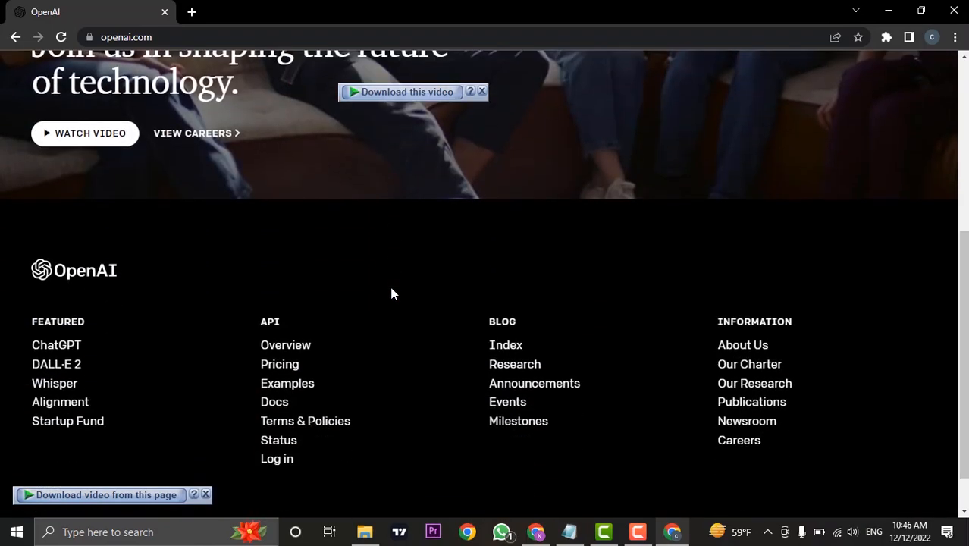
click(56, 344)
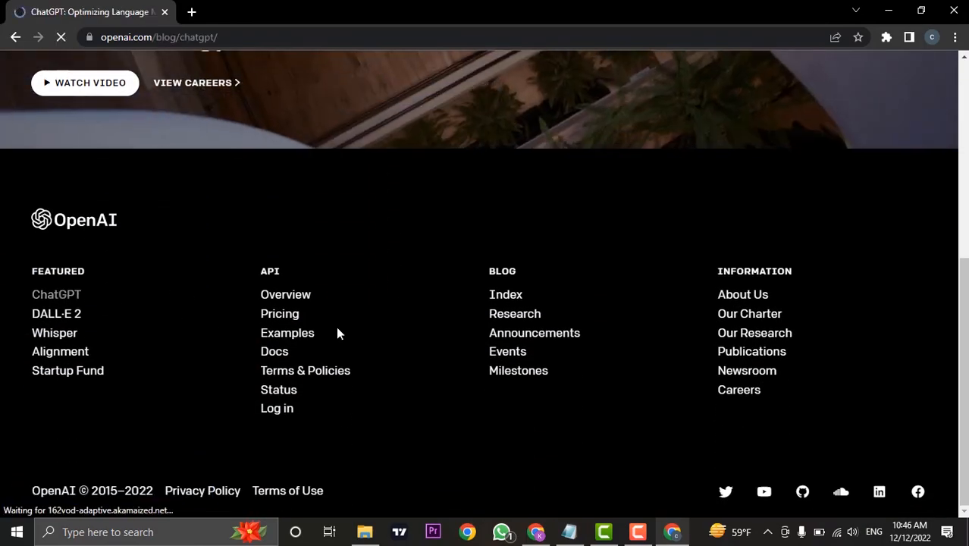
scroll(up, 3)
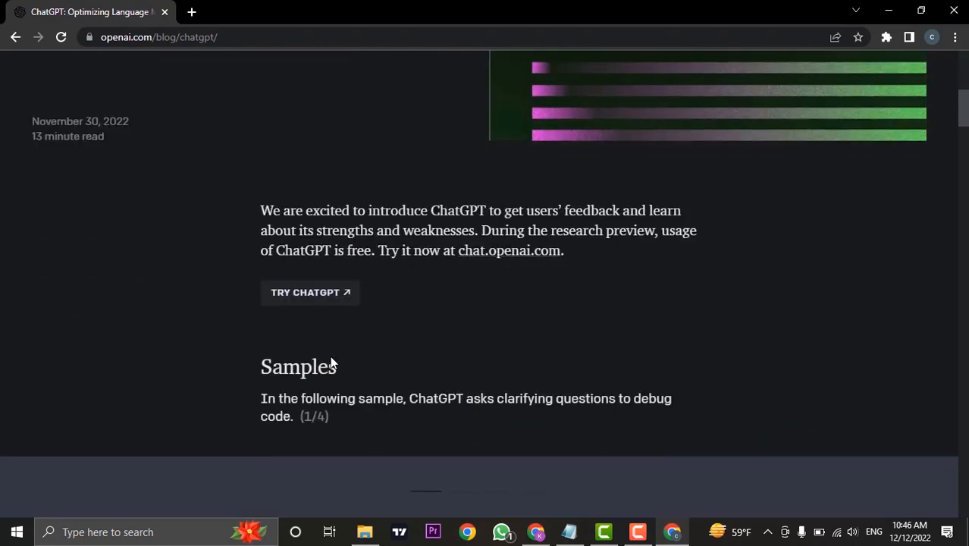
click(310, 291)
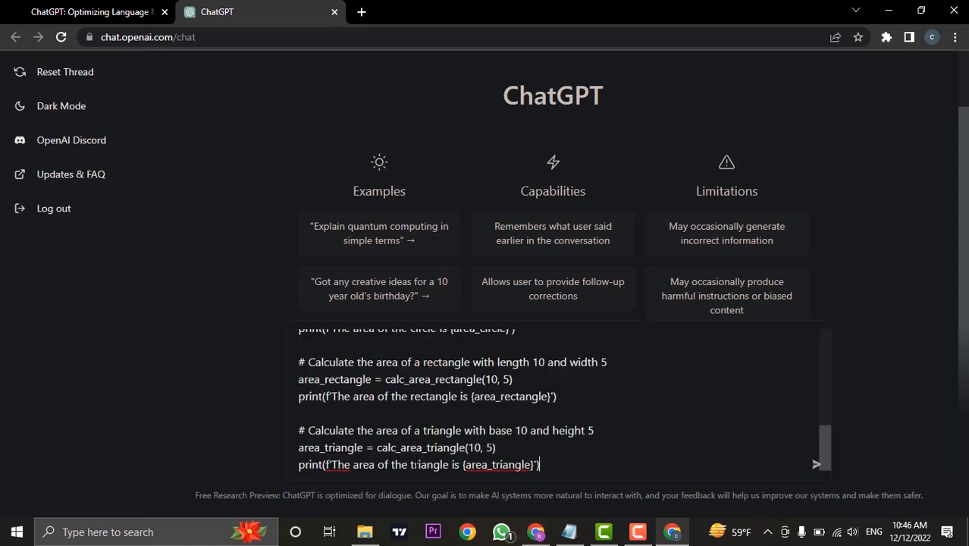
Send the pasted Python area-calculation code with the request 'debug the code'
scroll(up, 3)
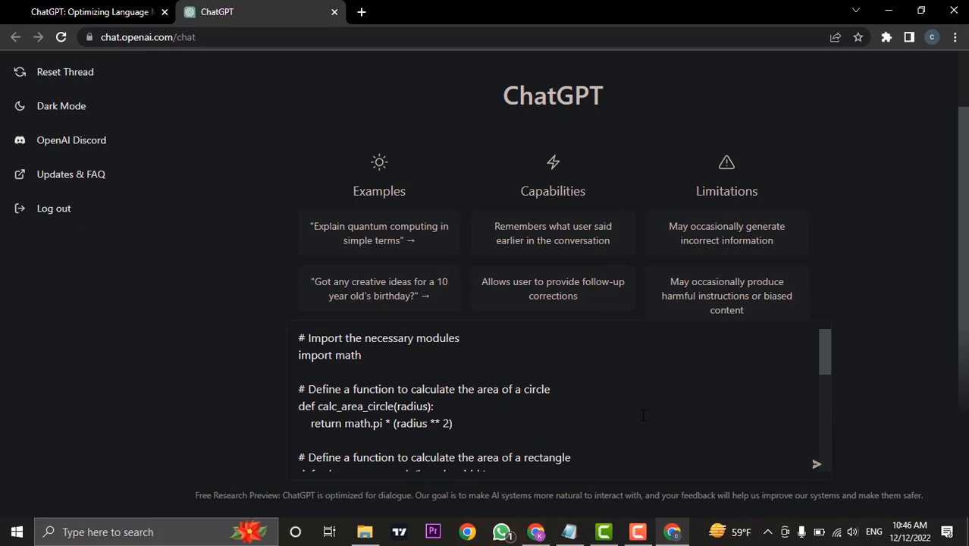
scroll(down, 3)
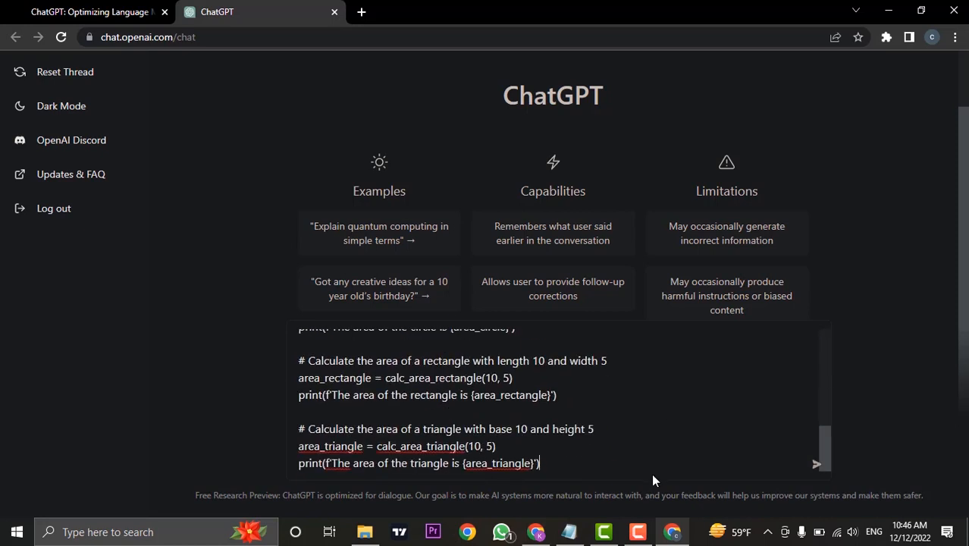
mouse_move(698, 438)
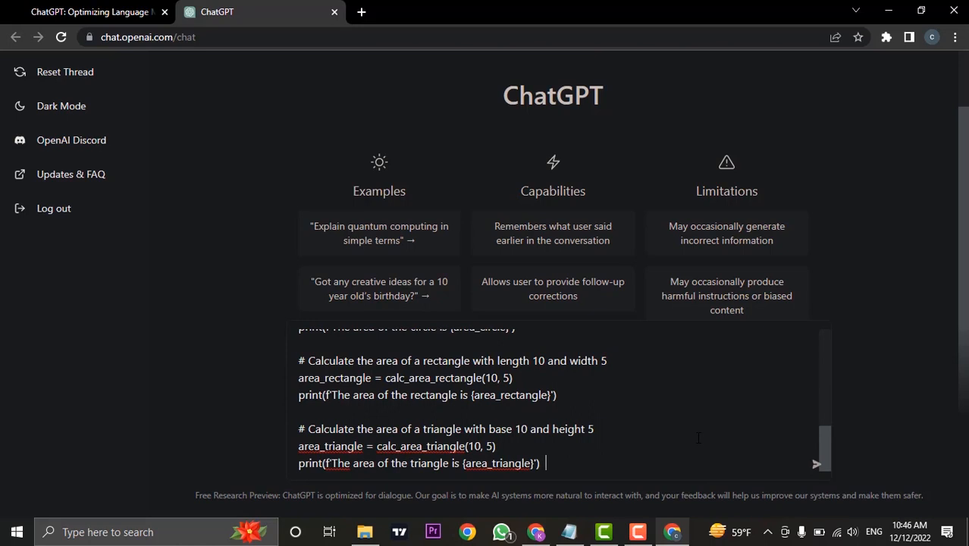
text(debug the code)
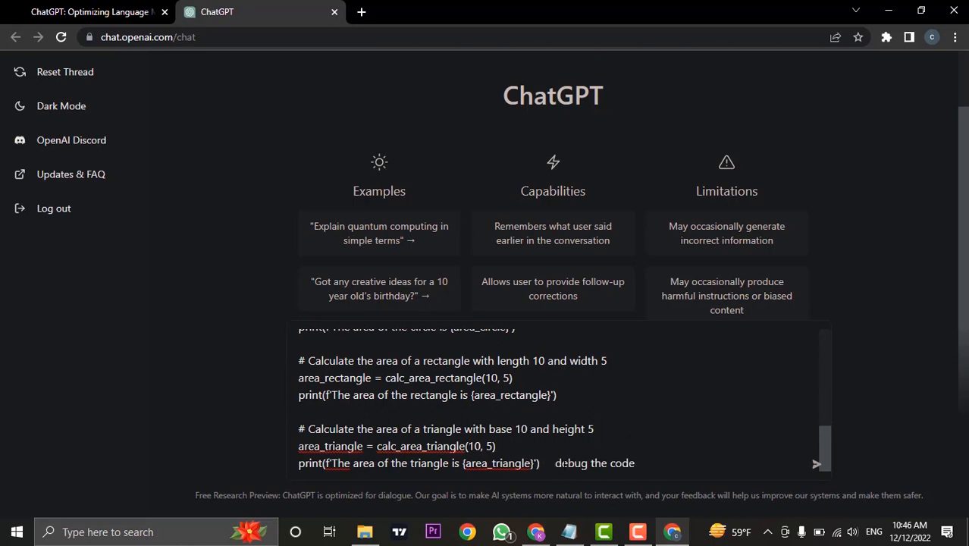
click(816, 465)
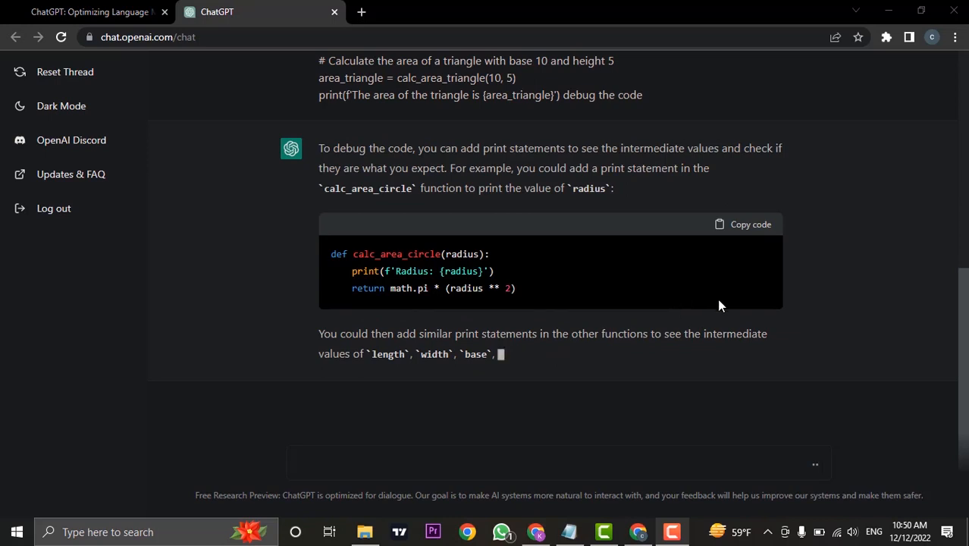
Scroll through the reply covering print statements in the area functions and pdb.set_trace() debugging
scroll(down, 3)
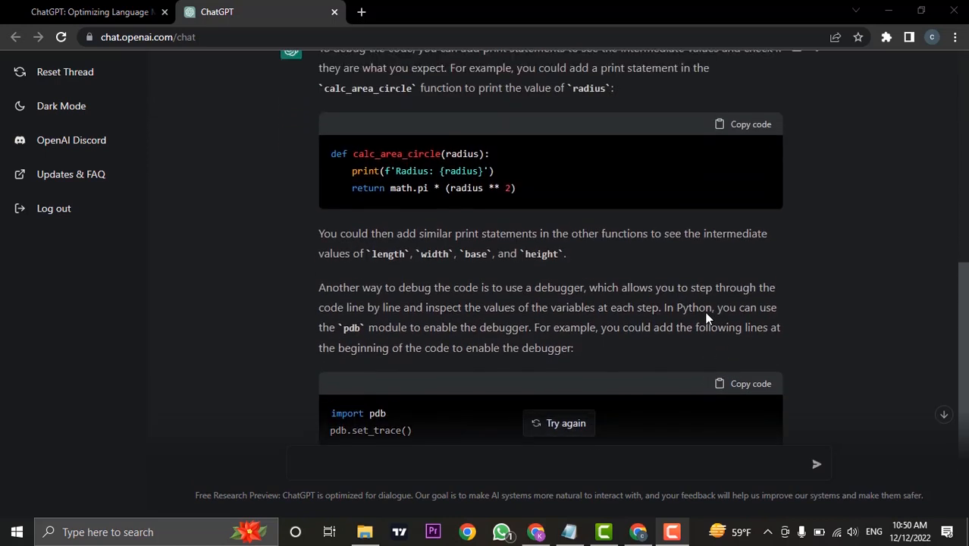
scroll(up, 3)
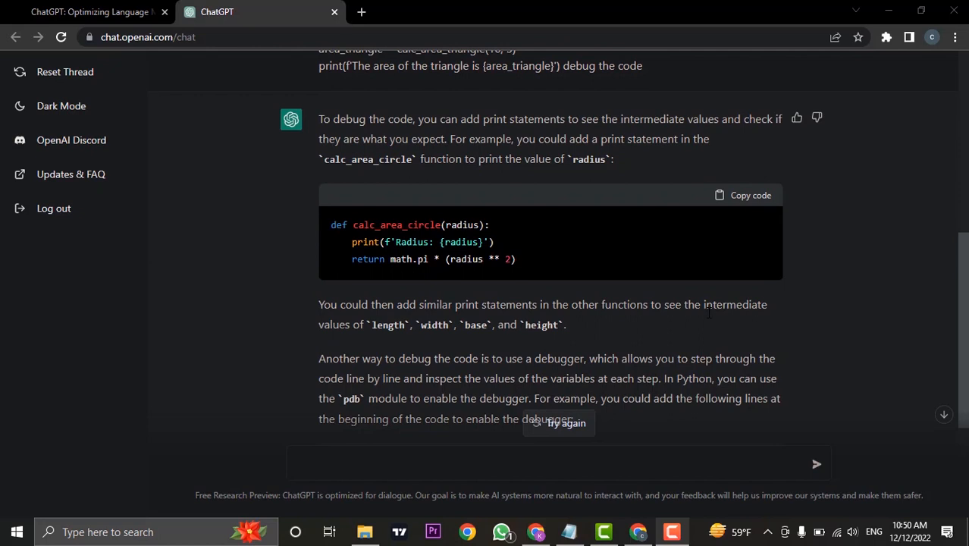
scroll(down, 3)
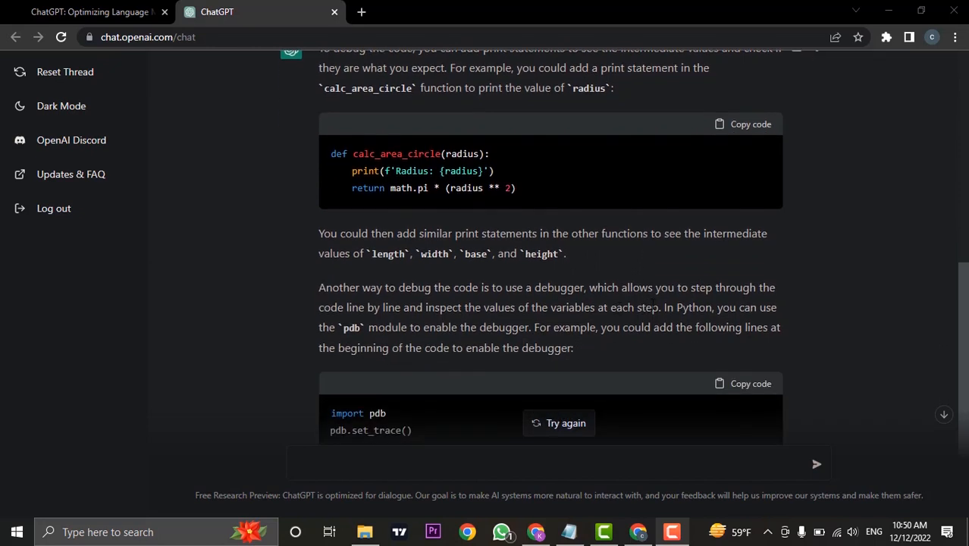
scroll(down, 3)
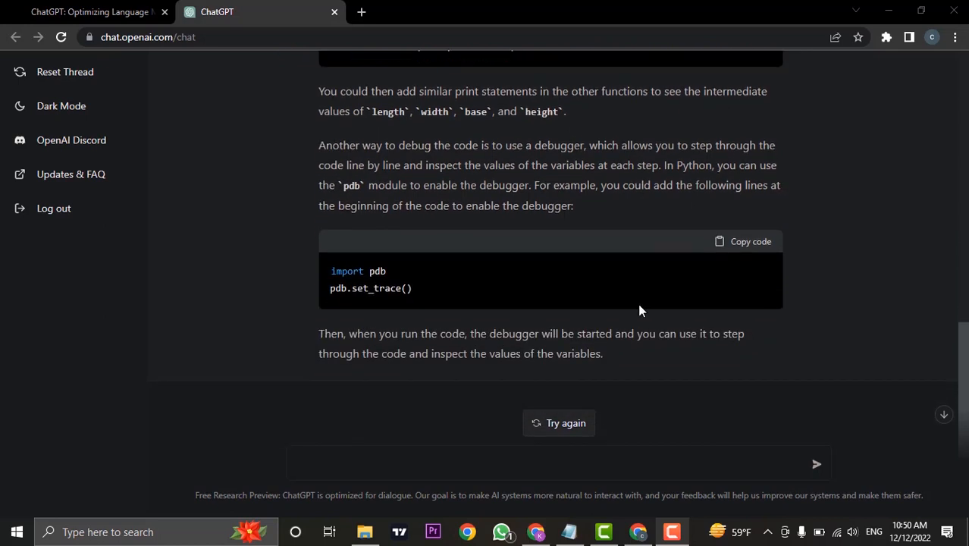
mouse_move(839, 255)
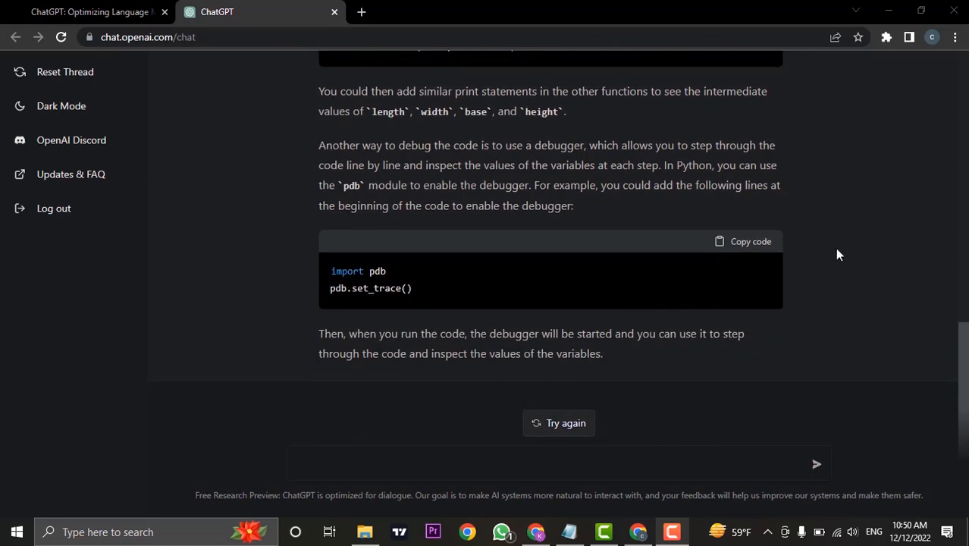